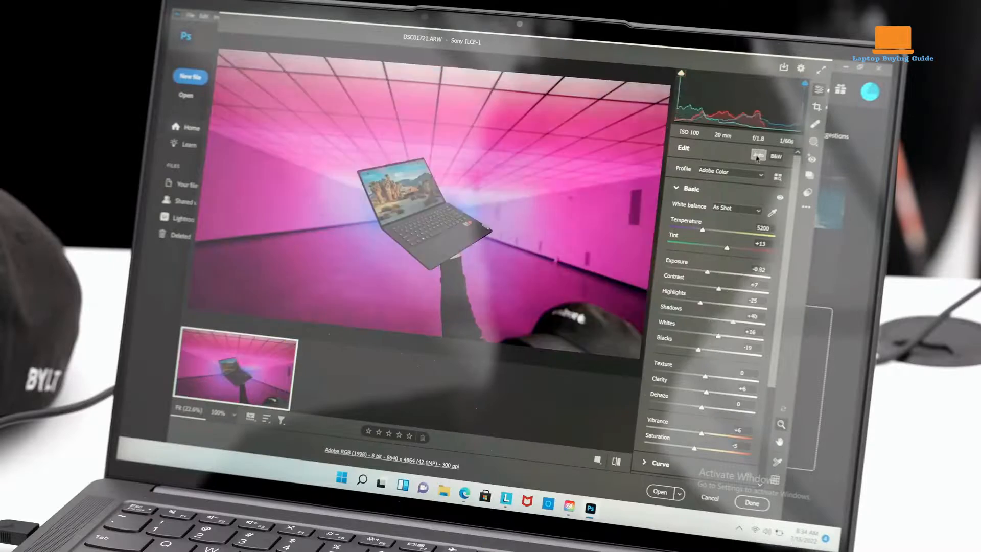
# Step: Zero the Basic tone sliders and set White Balance to Auto, cooling the magenta cast
pyautogui.click(758, 155)
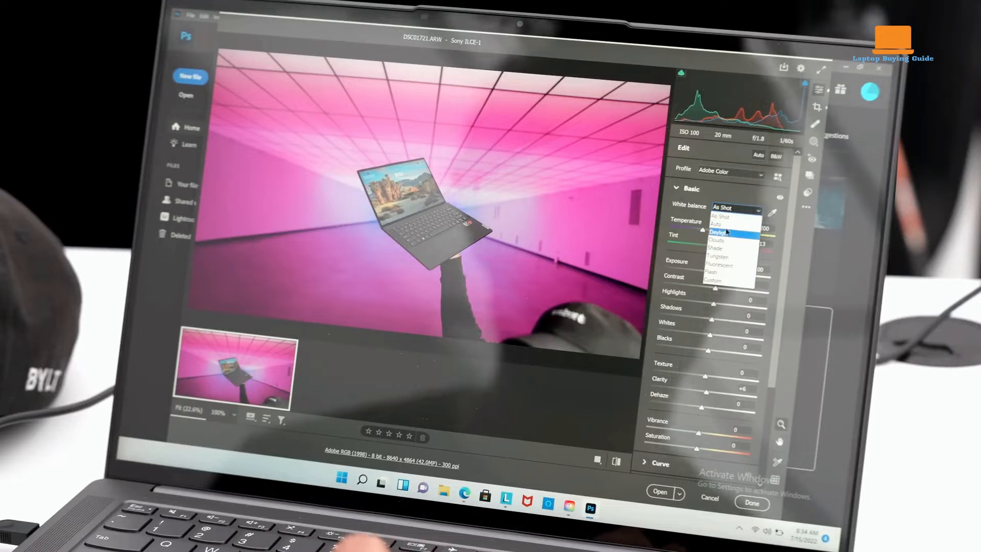
pyautogui.click(716, 224)
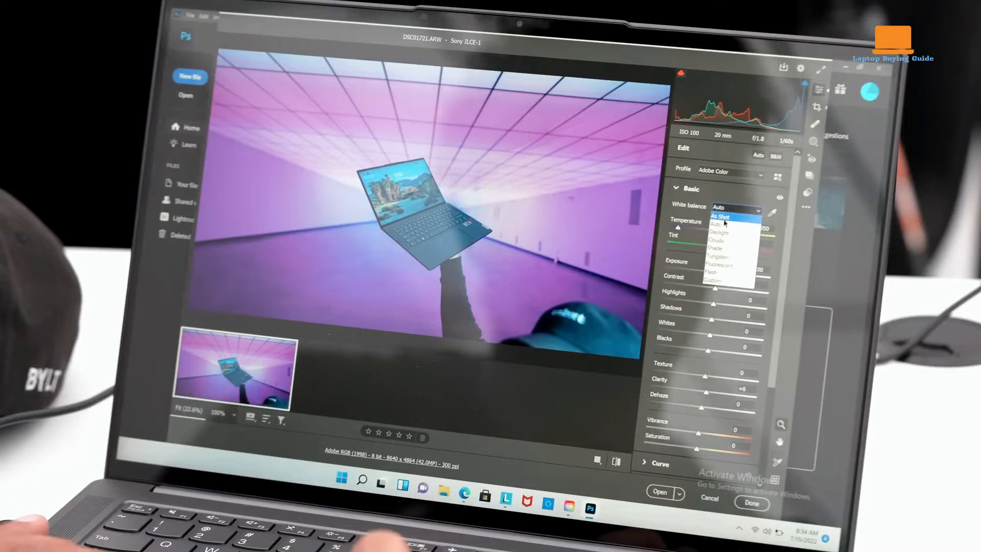